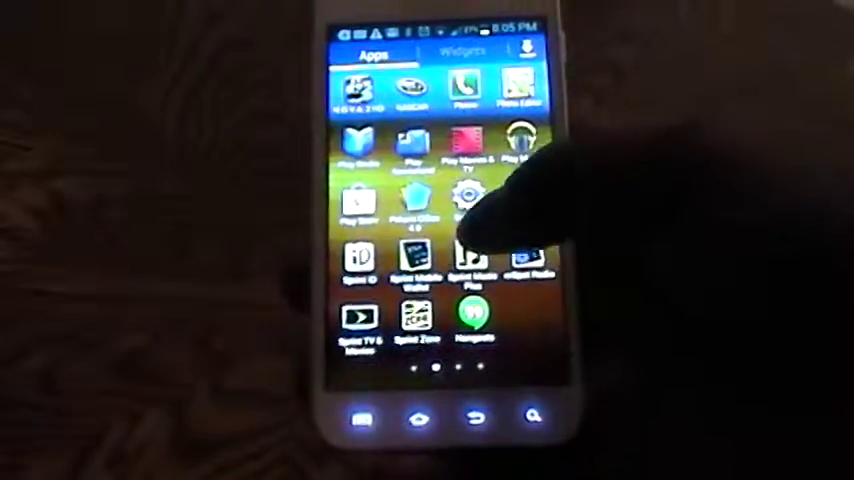
# Step: Launch Settings from the app drawer and go into Display under Device
pyautogui.click(470, 195)
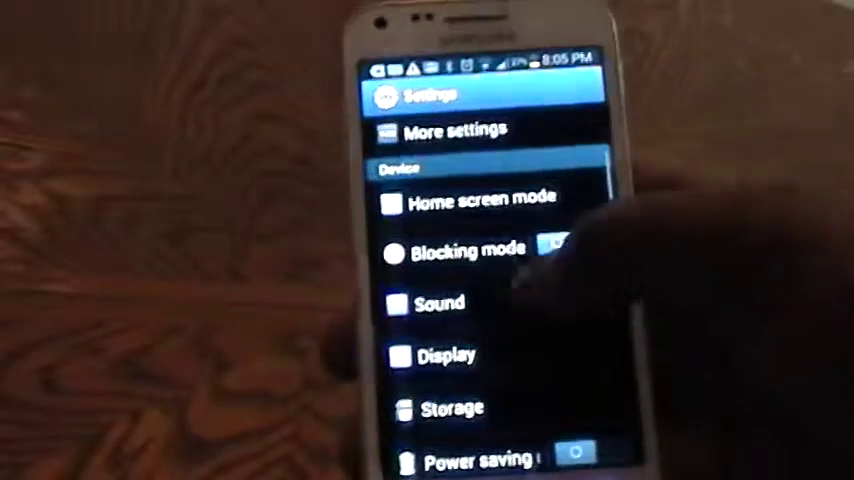
pyautogui.click(460, 360)
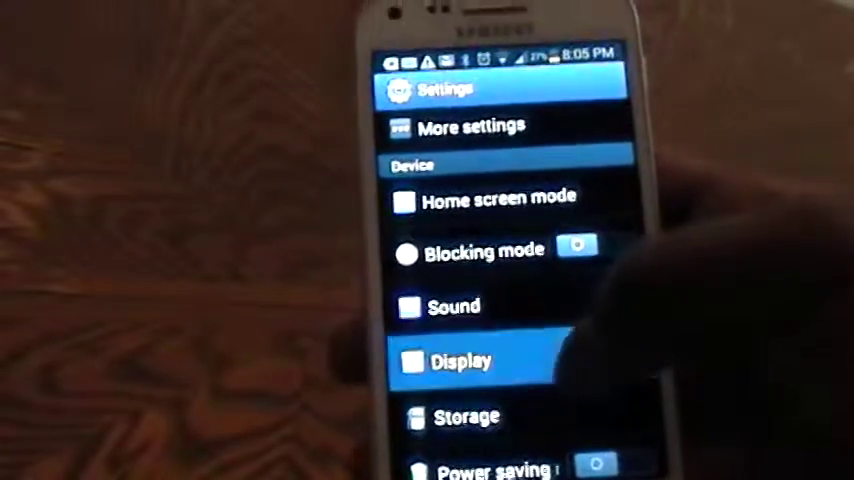
# Step: Open the Screen timeout dialog in Display settings, showing 30 seconds selected
pyautogui.click(461, 361)
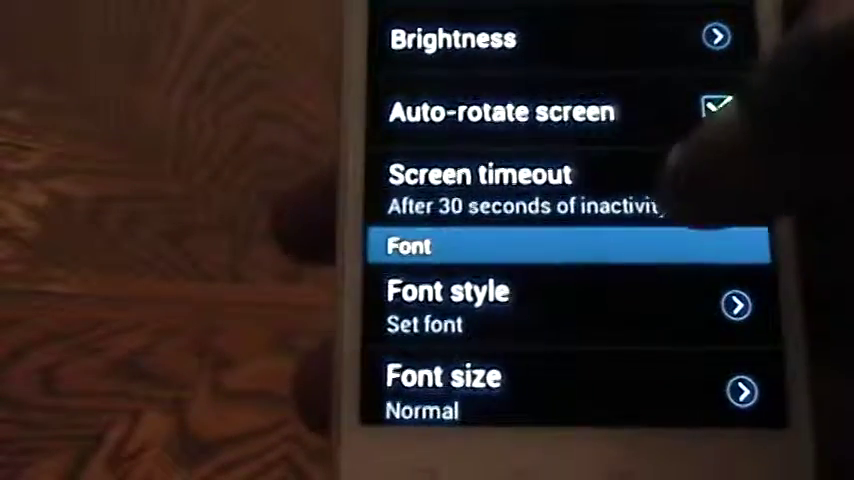
pyautogui.click(480, 190)
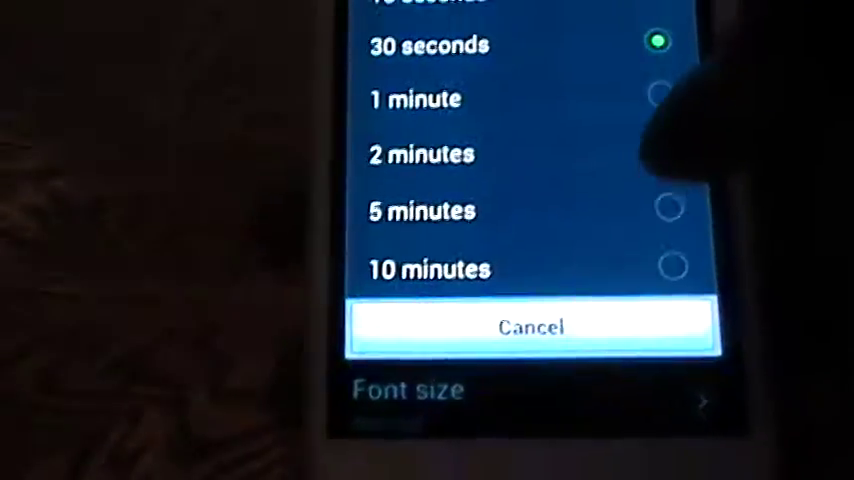